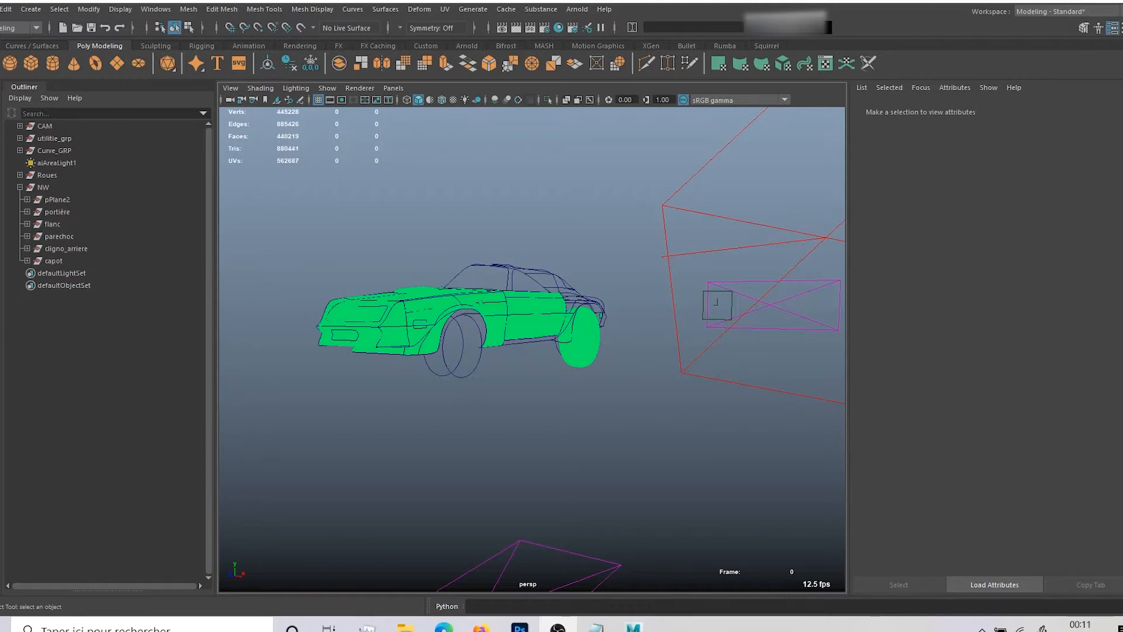
mouse_move(713, 306)
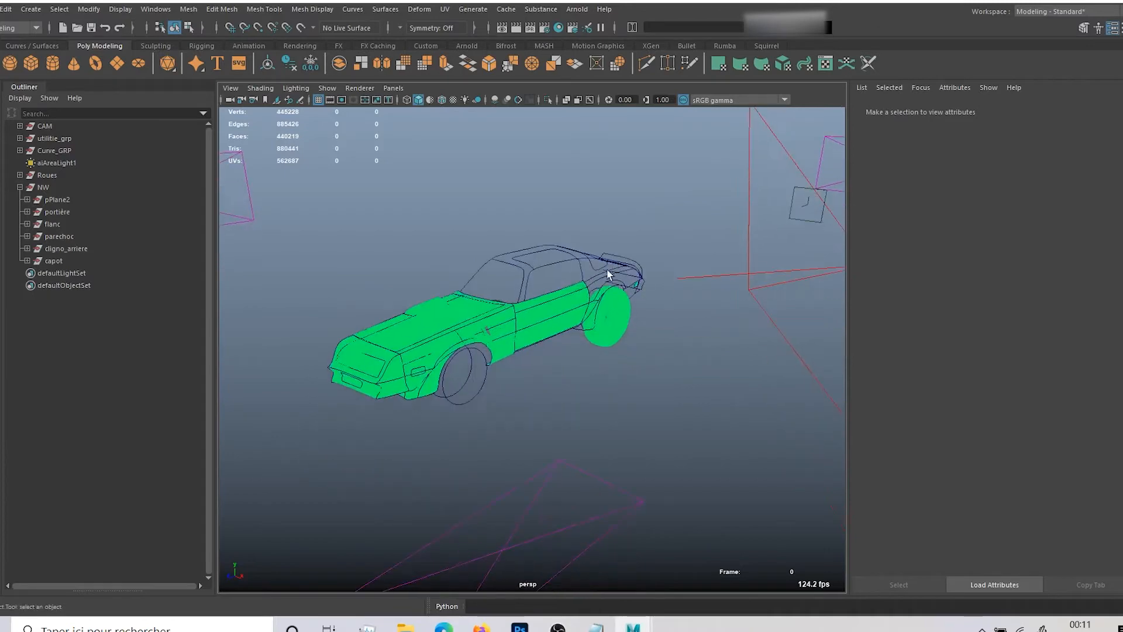
Step: Orbit around the car model to inspect its side, front three-quarter view and rear bumper
drag(608, 276, 620, 269)
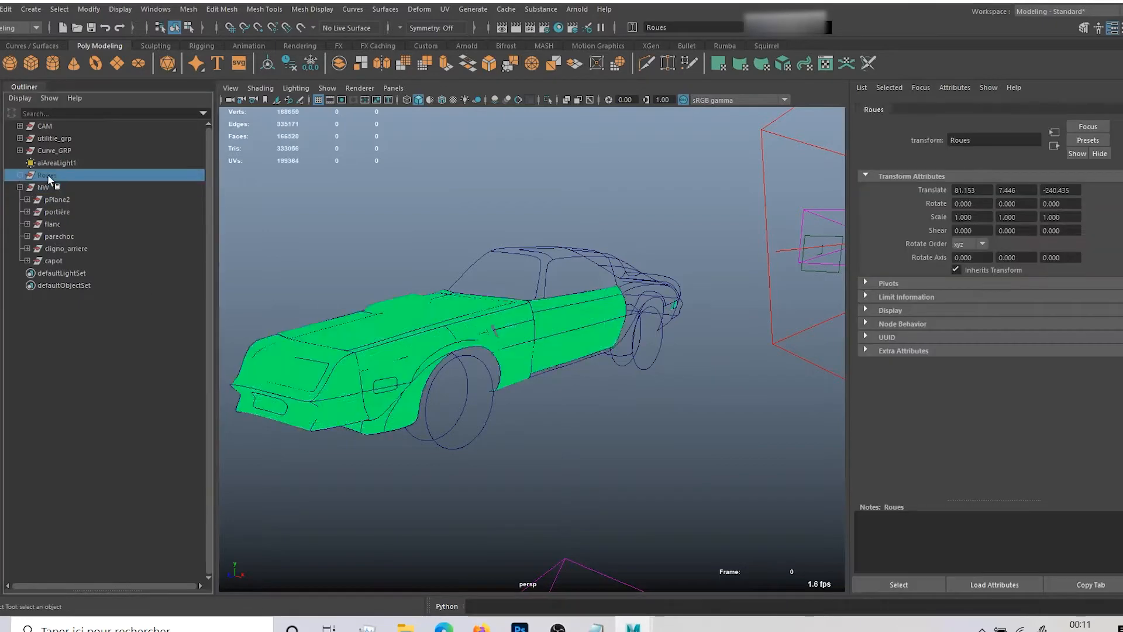
scroll(down, 3)
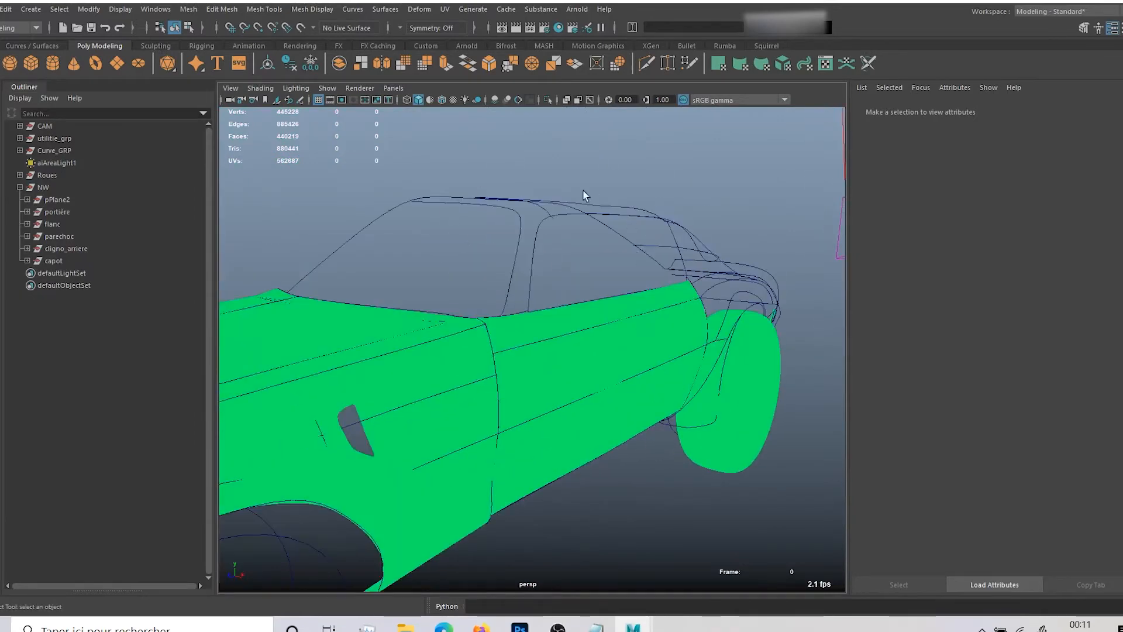
drag(583, 196, 604, 288)
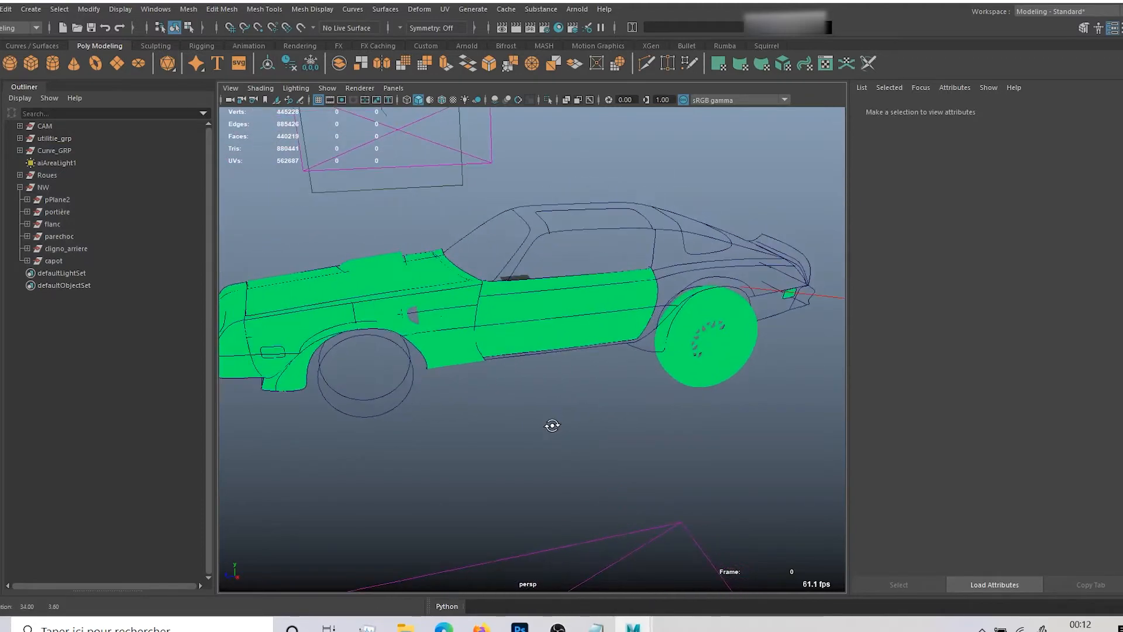
drag(550, 426, 621, 419)
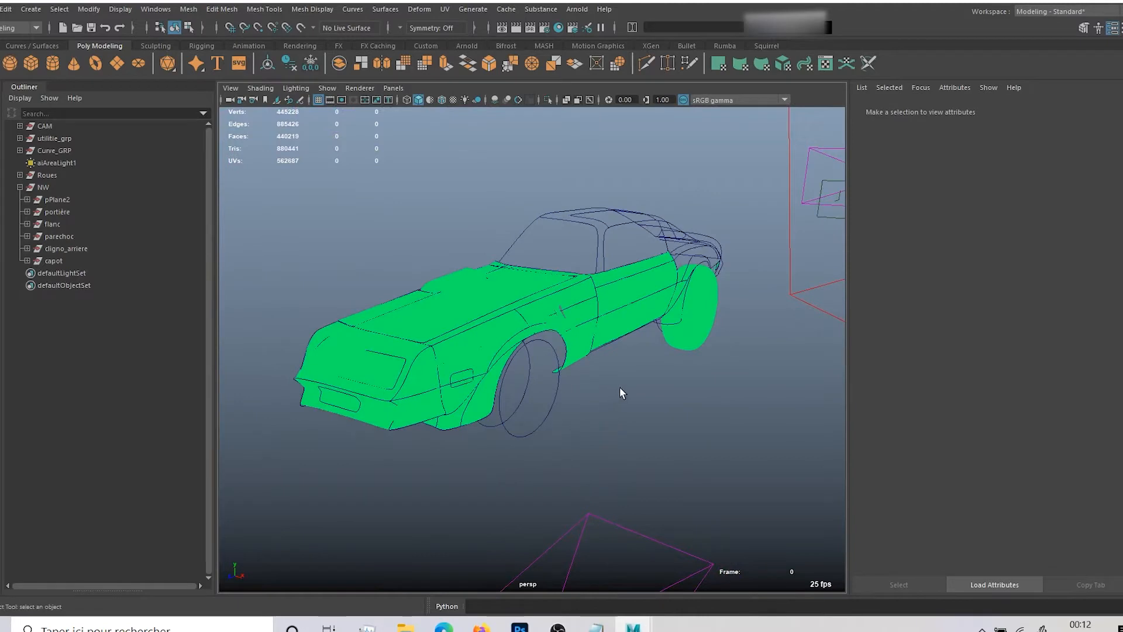
drag(621, 393, 520, 490)
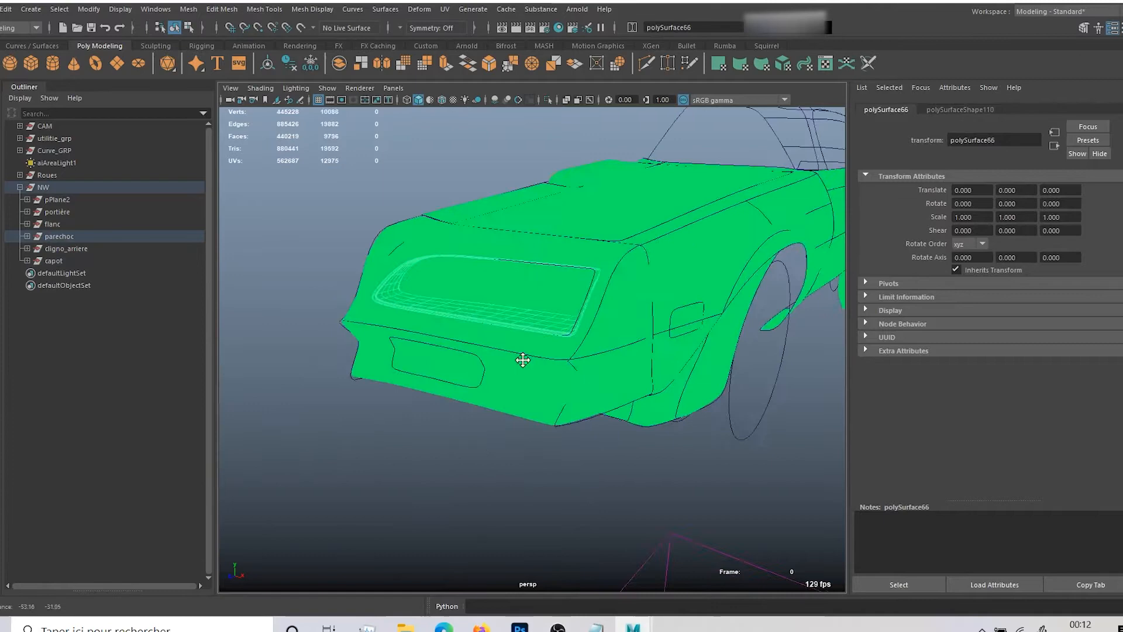
drag(522, 360, 565, 291)
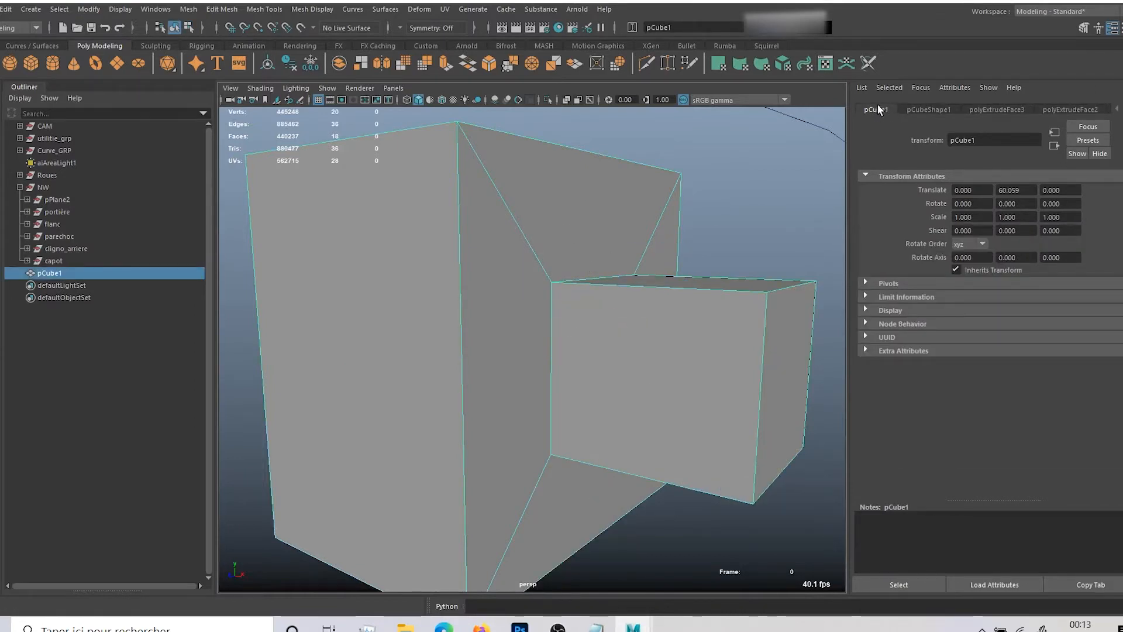
Step: Review the cube's shape, lambert1 material, polyExtrudeFace history and transform attributes
click(927, 108)
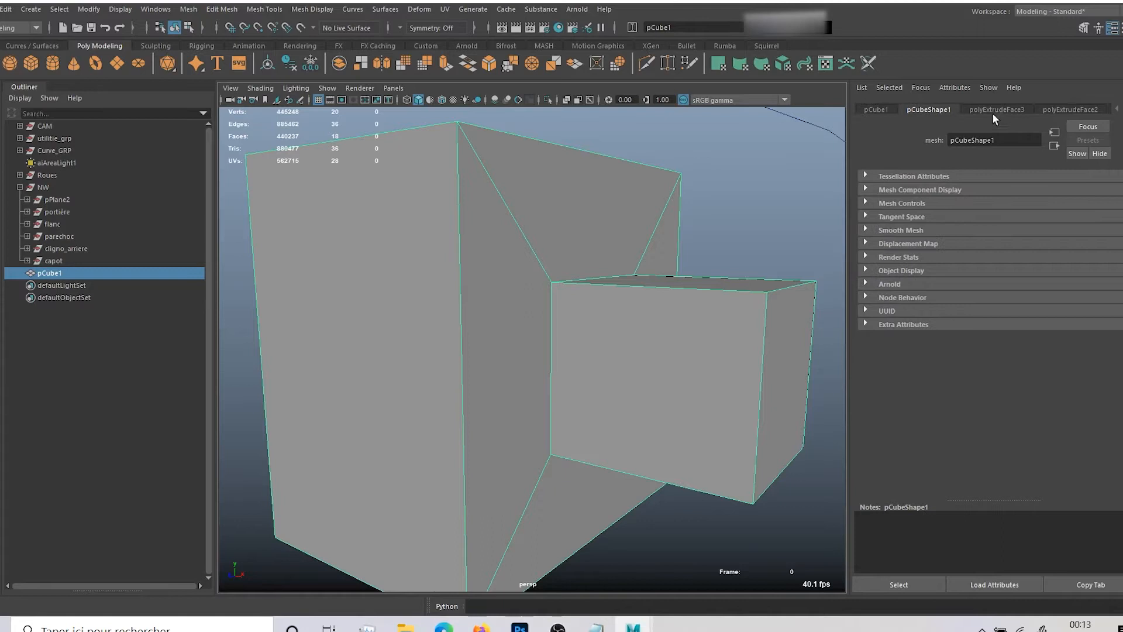
click(1086, 109)
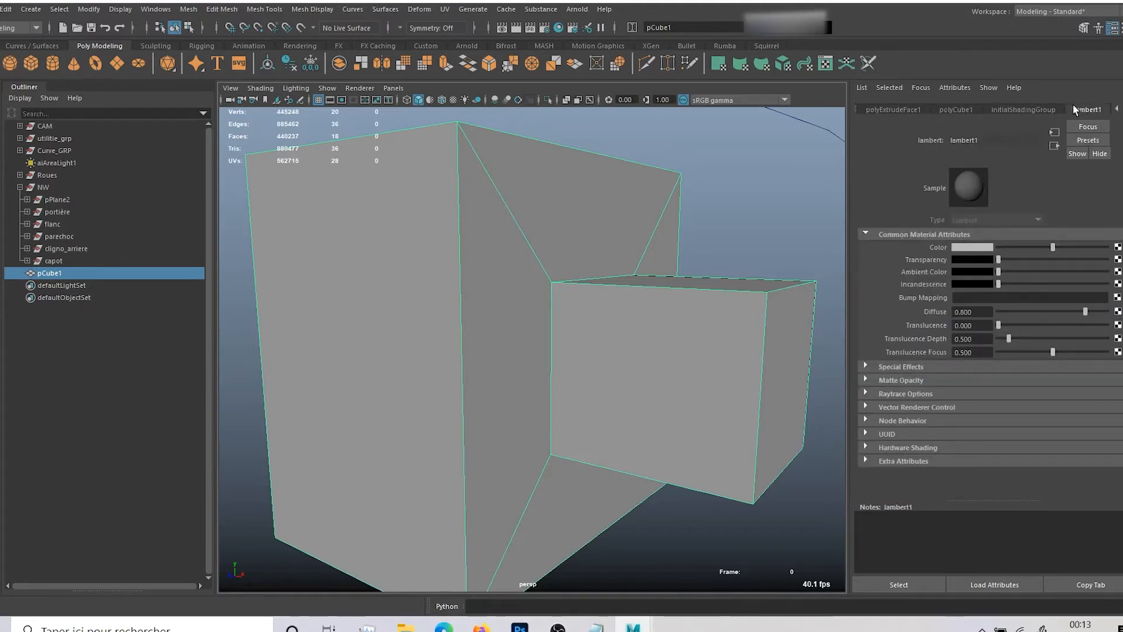
click(894, 109)
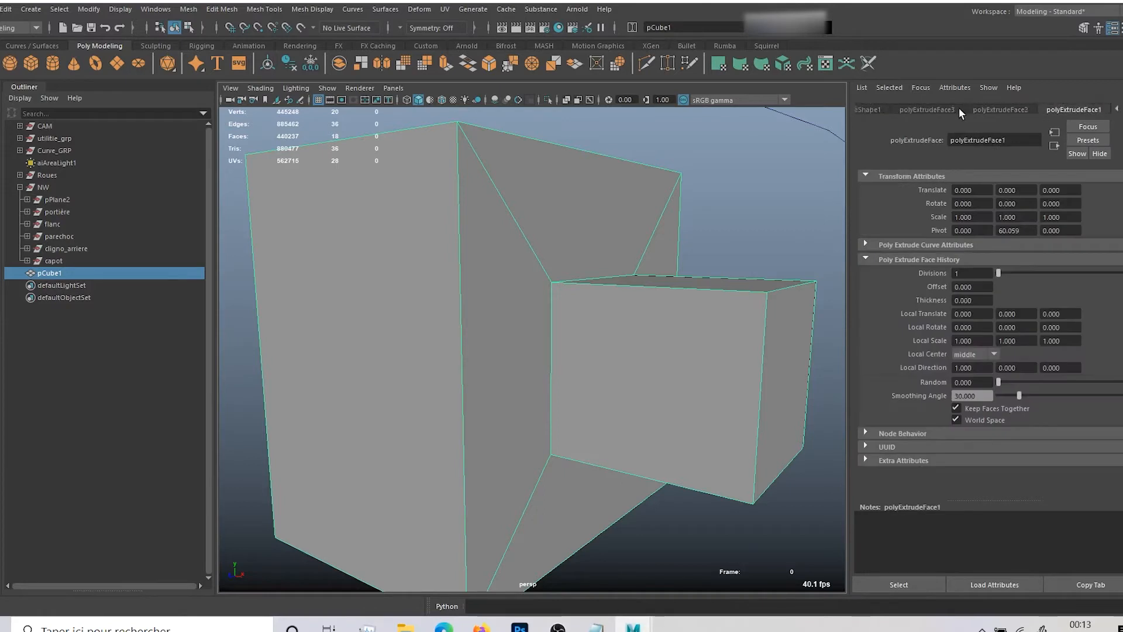
click(7, 8)
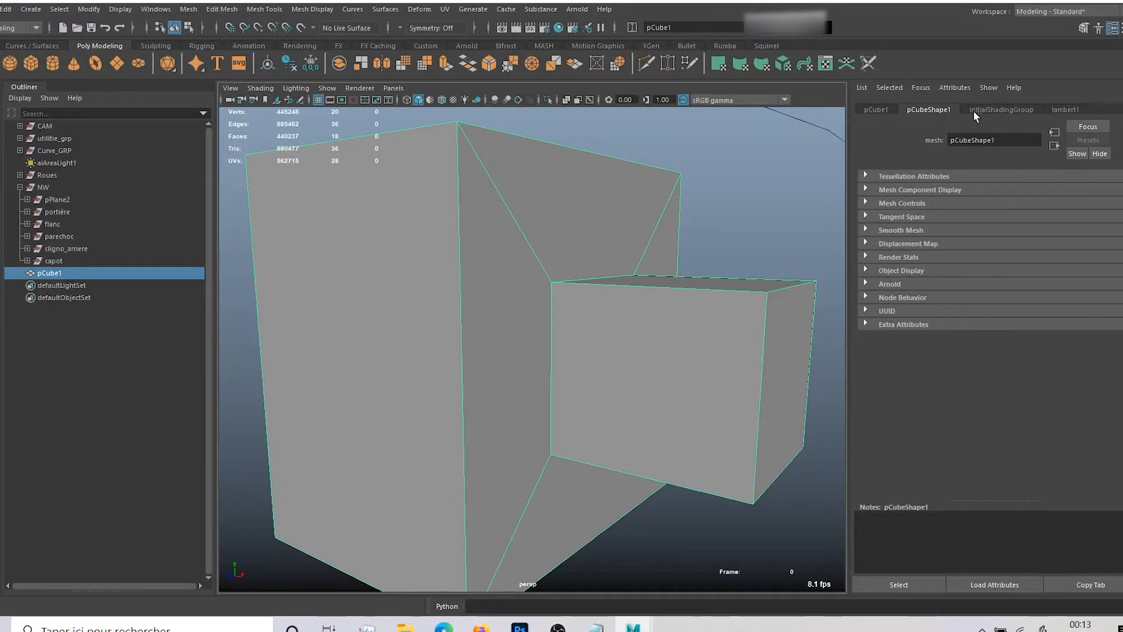
click(875, 109)
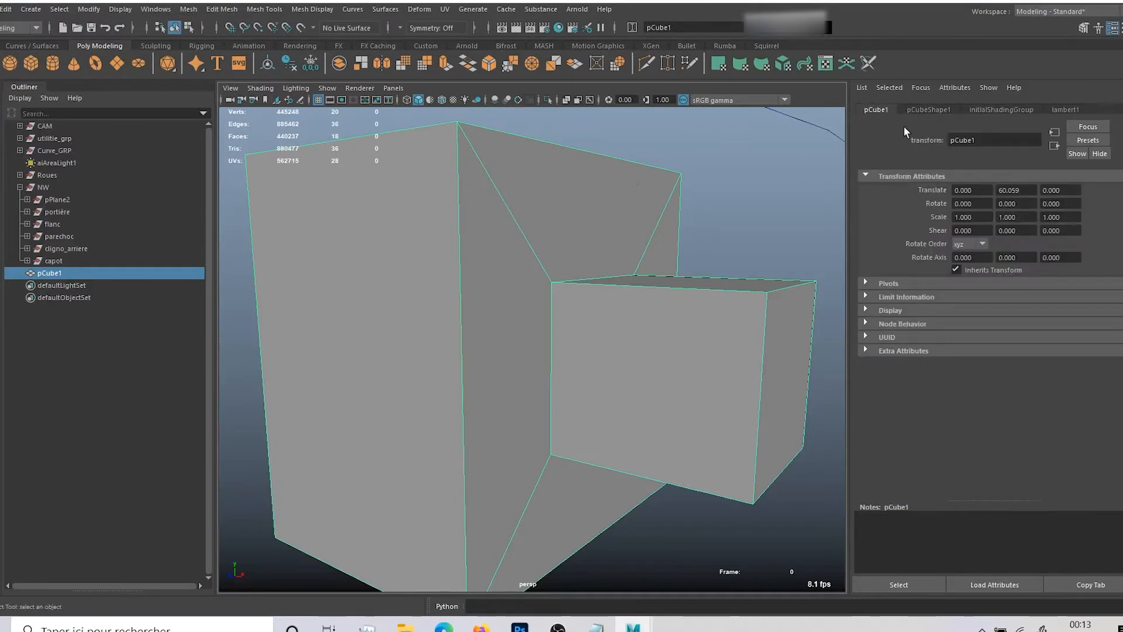
click(928, 109)
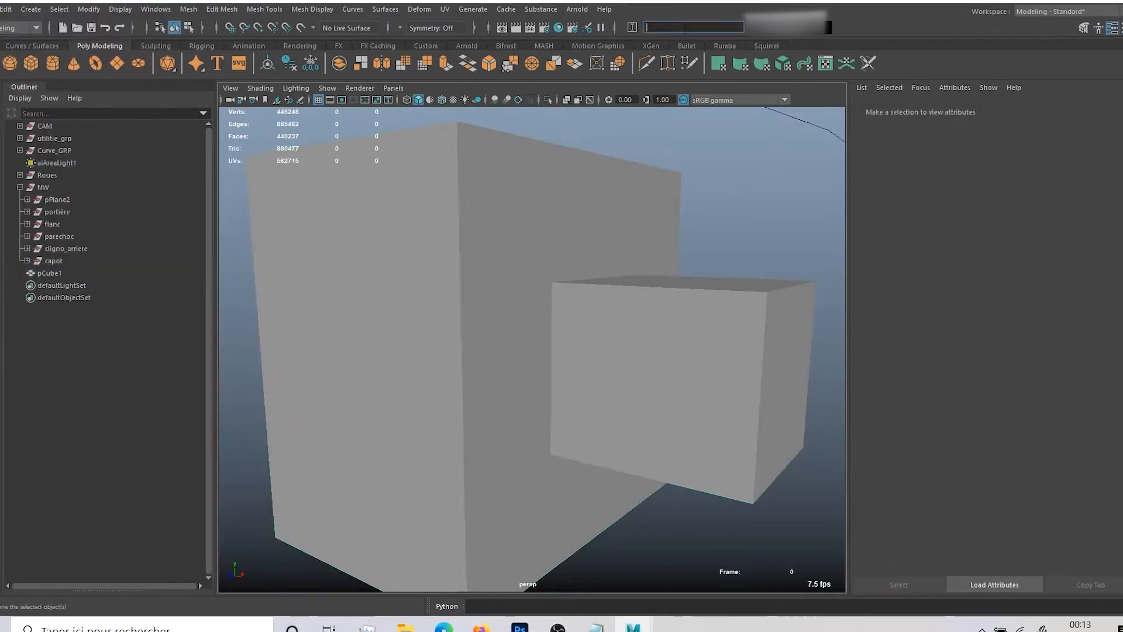
text(polySurfaceShape)
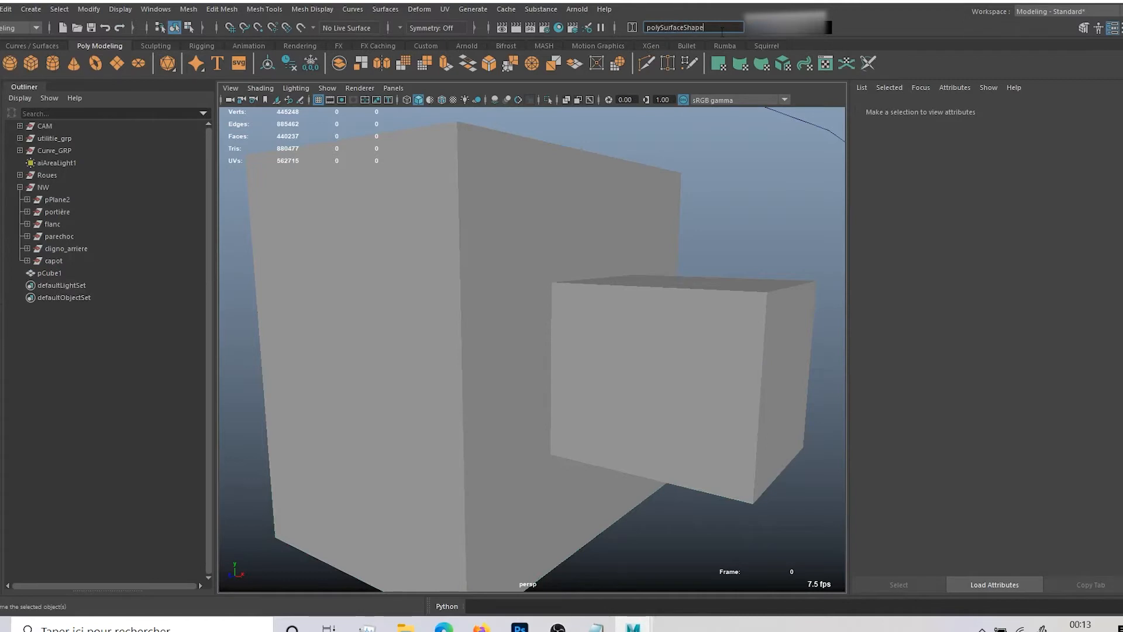
key(Return)
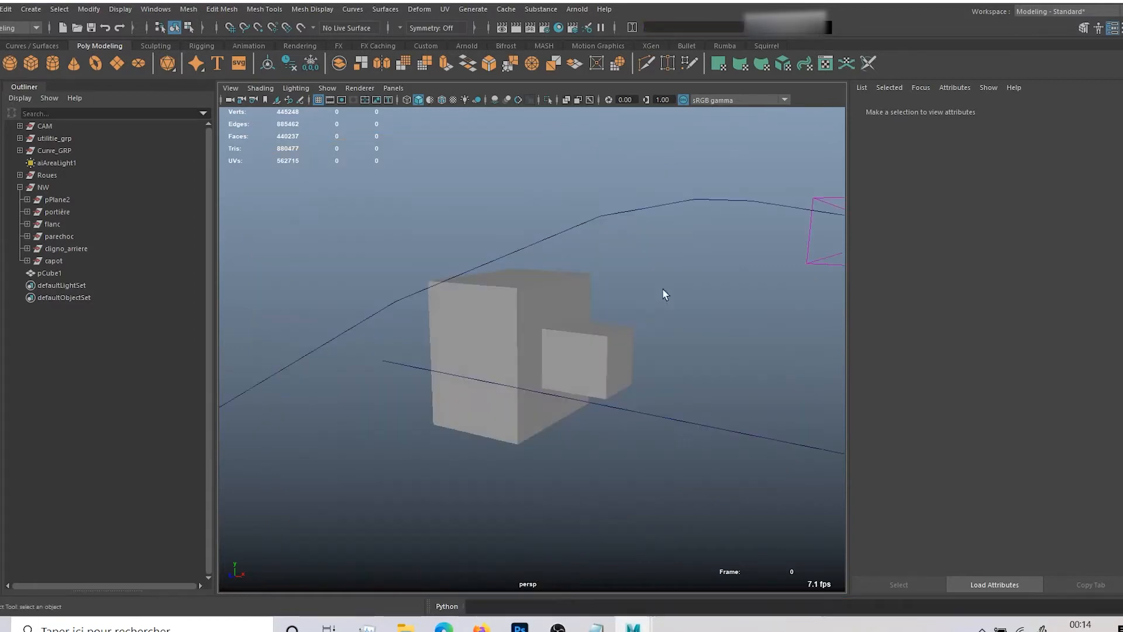
mouse_move(586, 323)
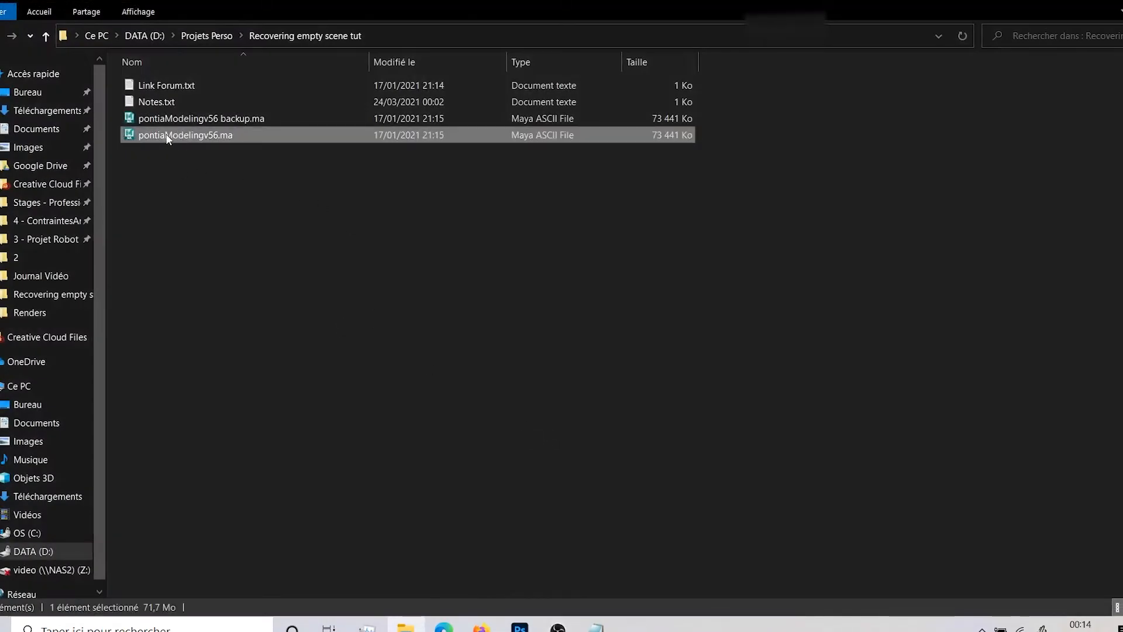
Step: Open pontiaModelingv56.ma in Notepad++ via the file's 'Edit with Notepad++' action
right_click(184, 135)
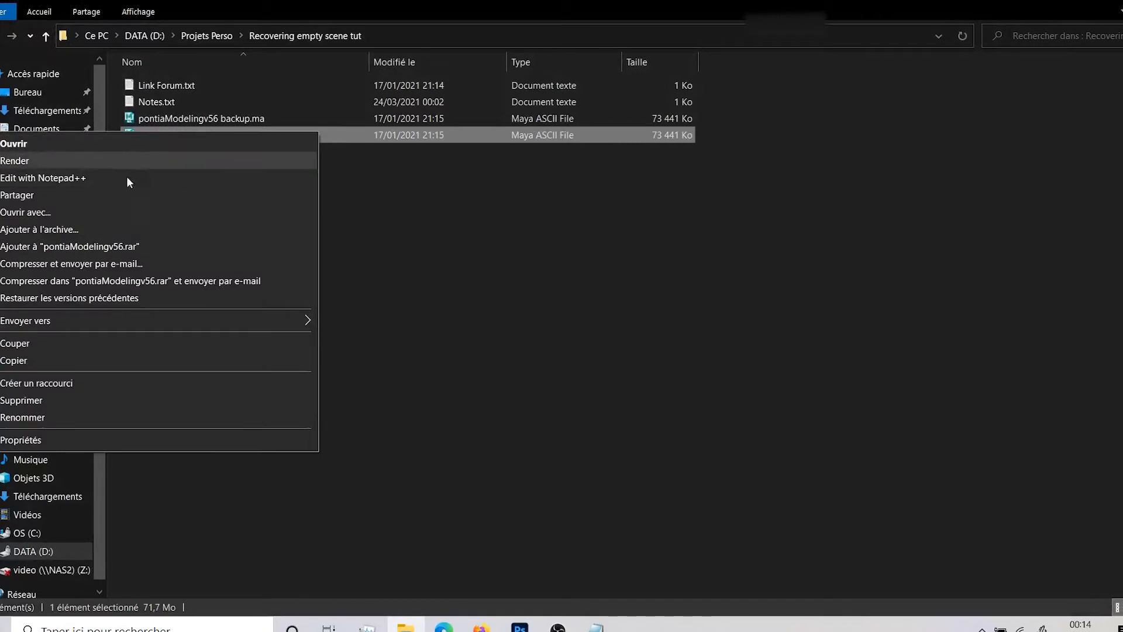
mouse_move(114, 178)
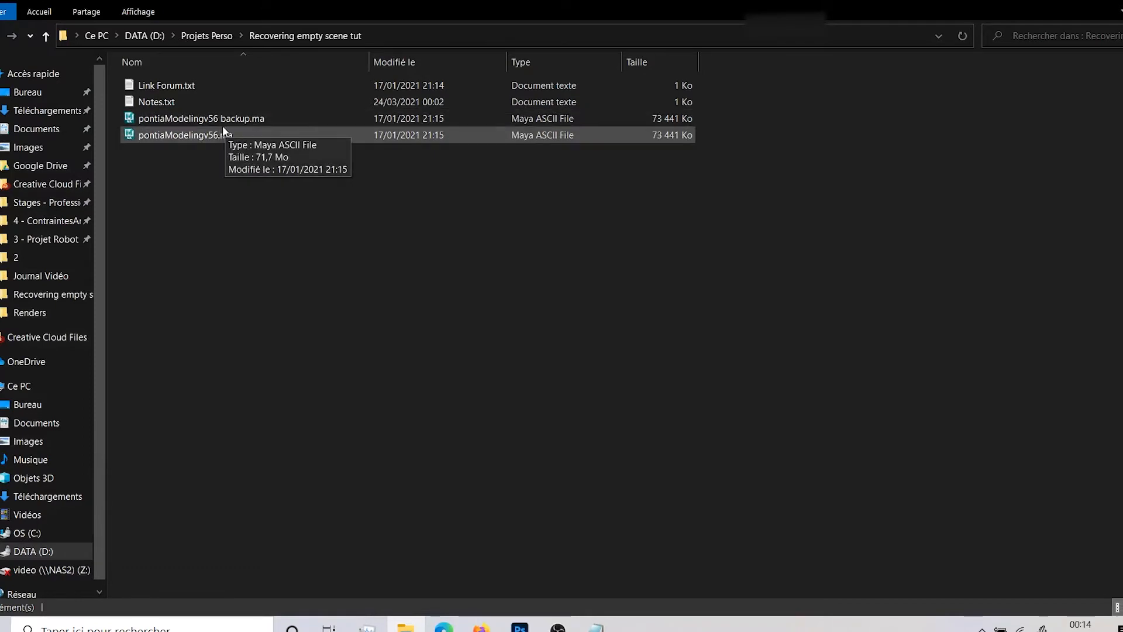
right_click(185, 134)
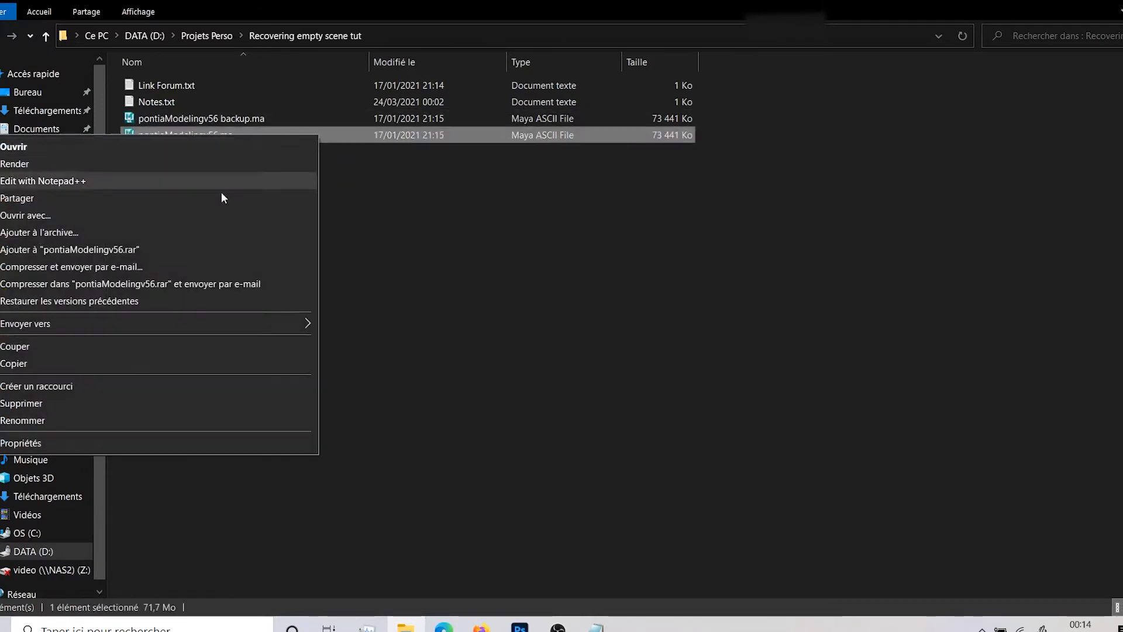
click(42, 180)
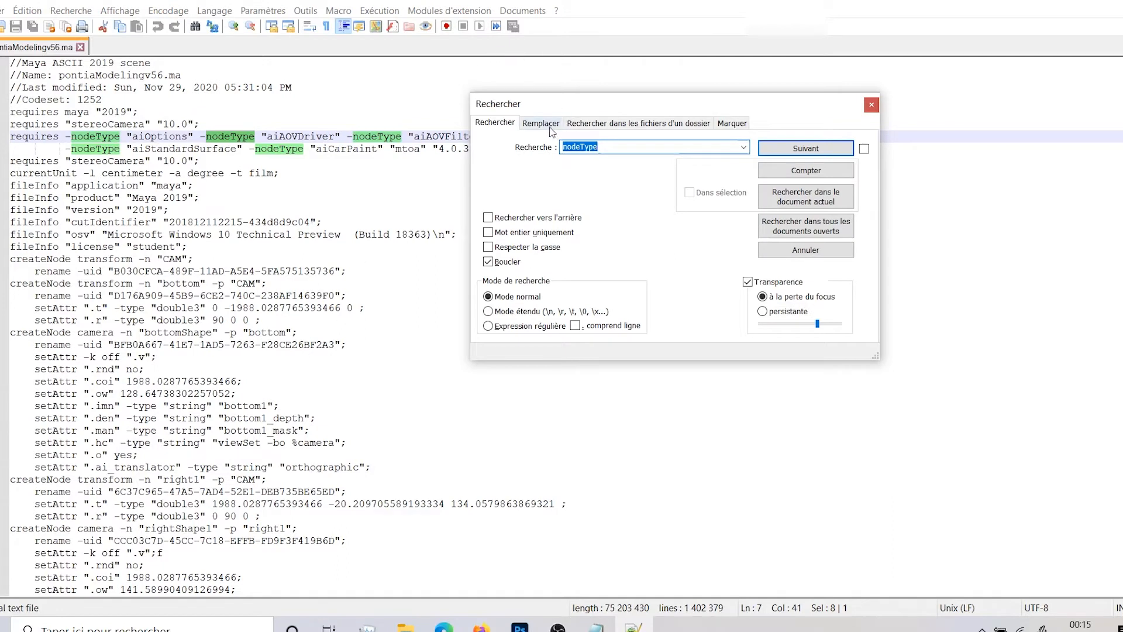
Step: Replace all nan(ind) occurrences with 0, then run a second replace on 'nan' to confirm none remain
click(540, 123)
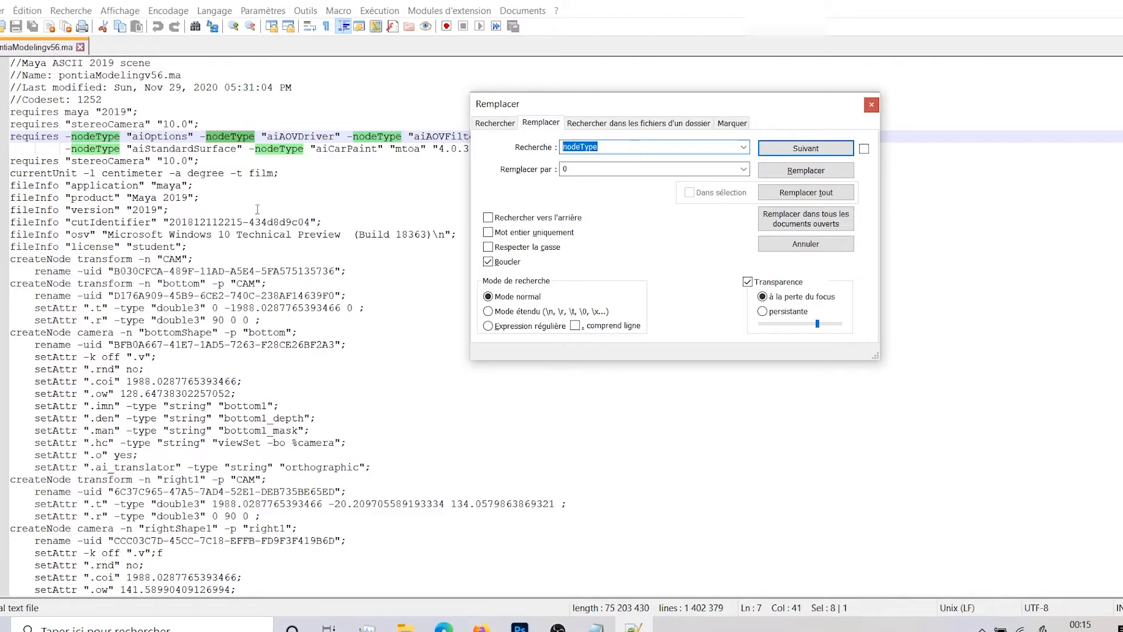
text(nan)
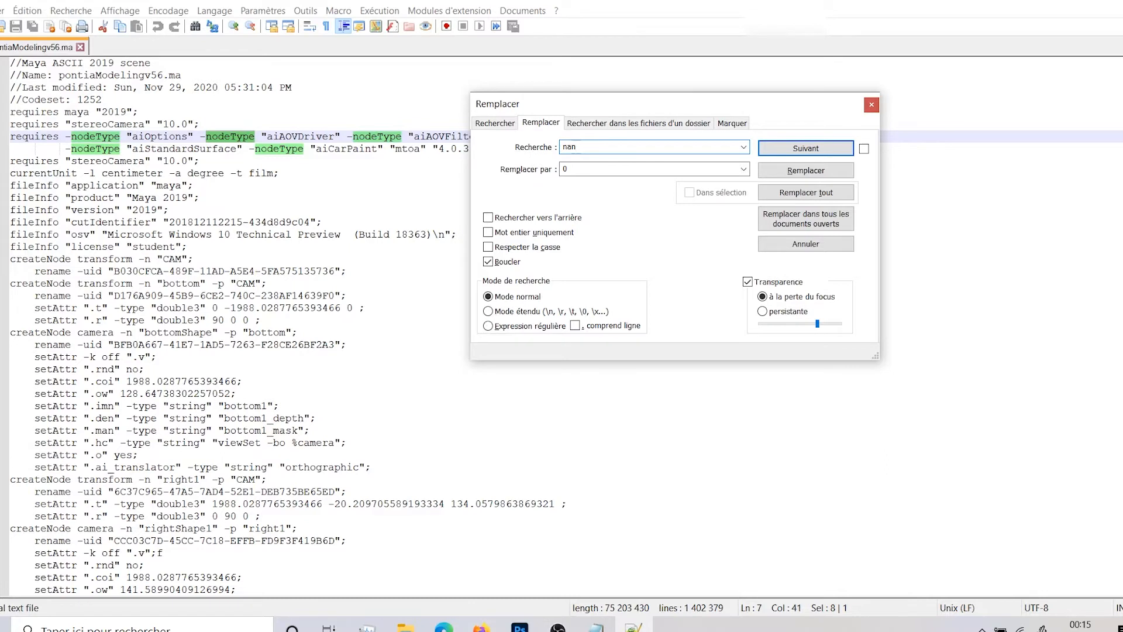
text(()
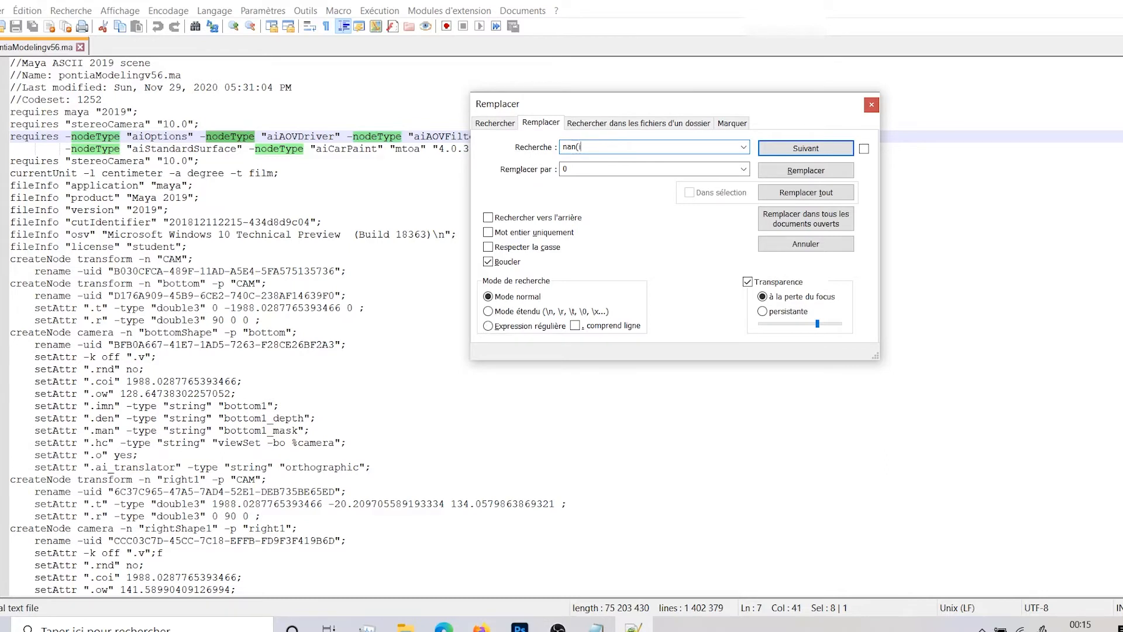
text(ind))
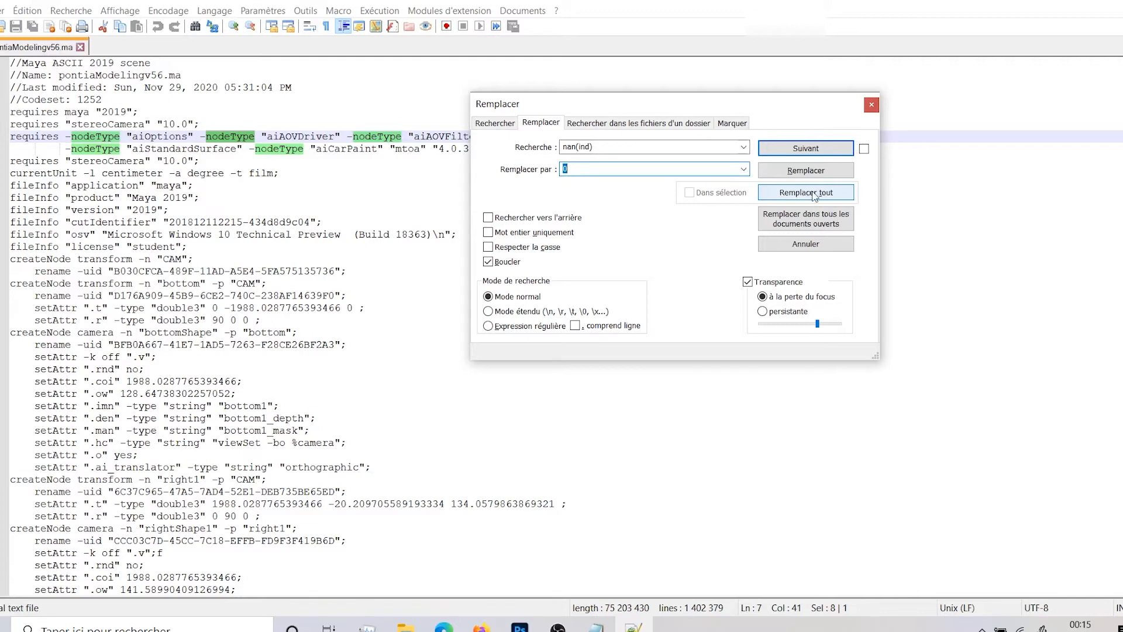
click(805, 191)
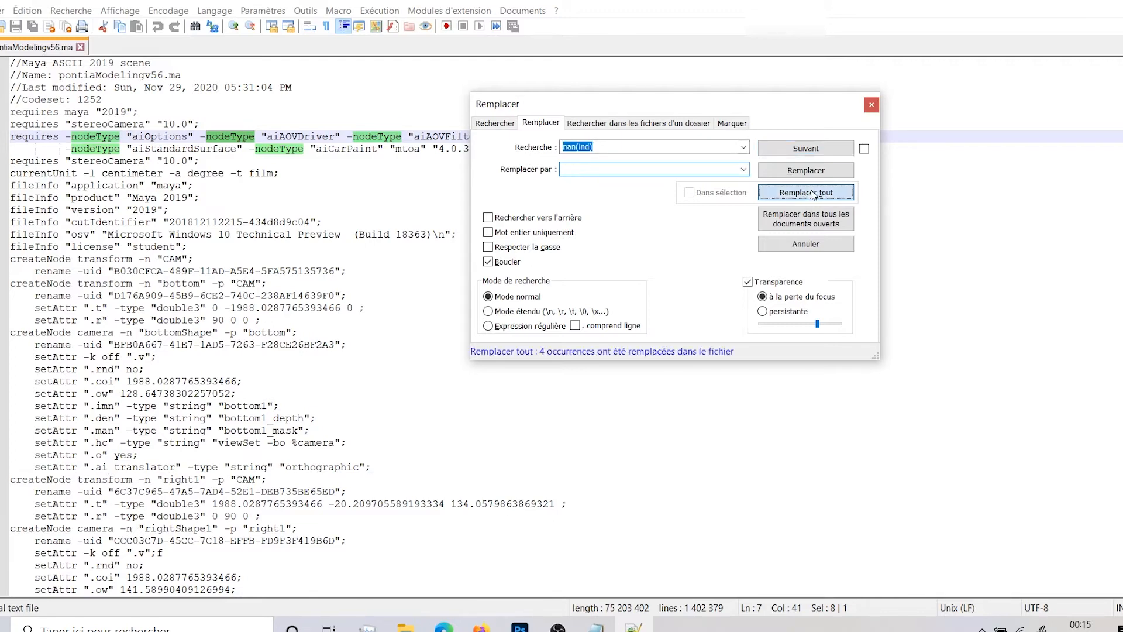
text(0)
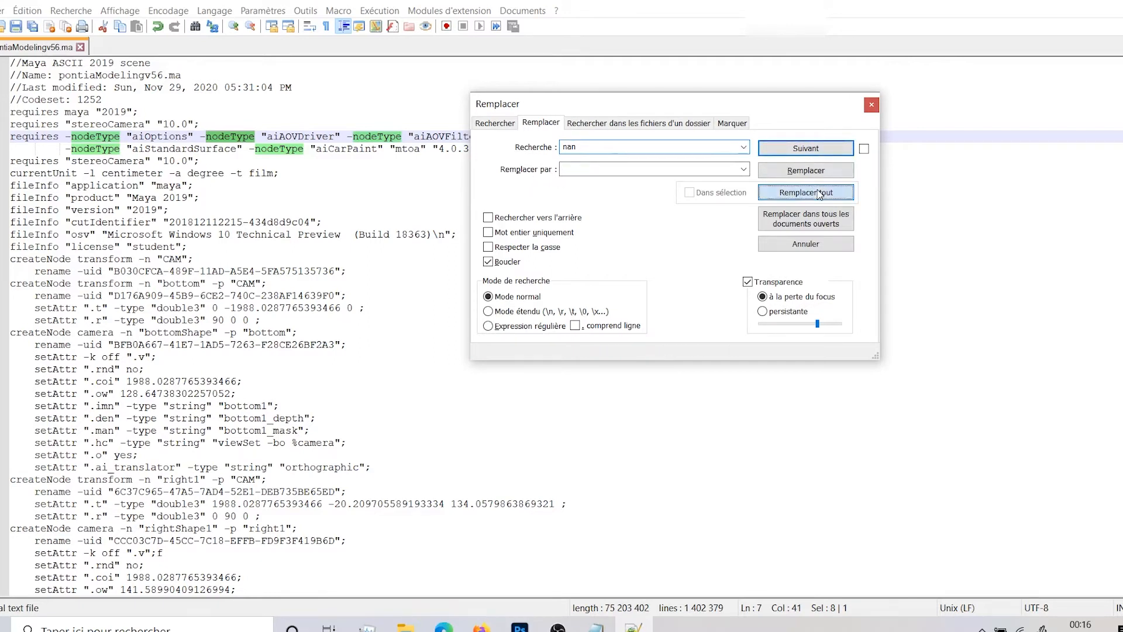
click(805, 192)
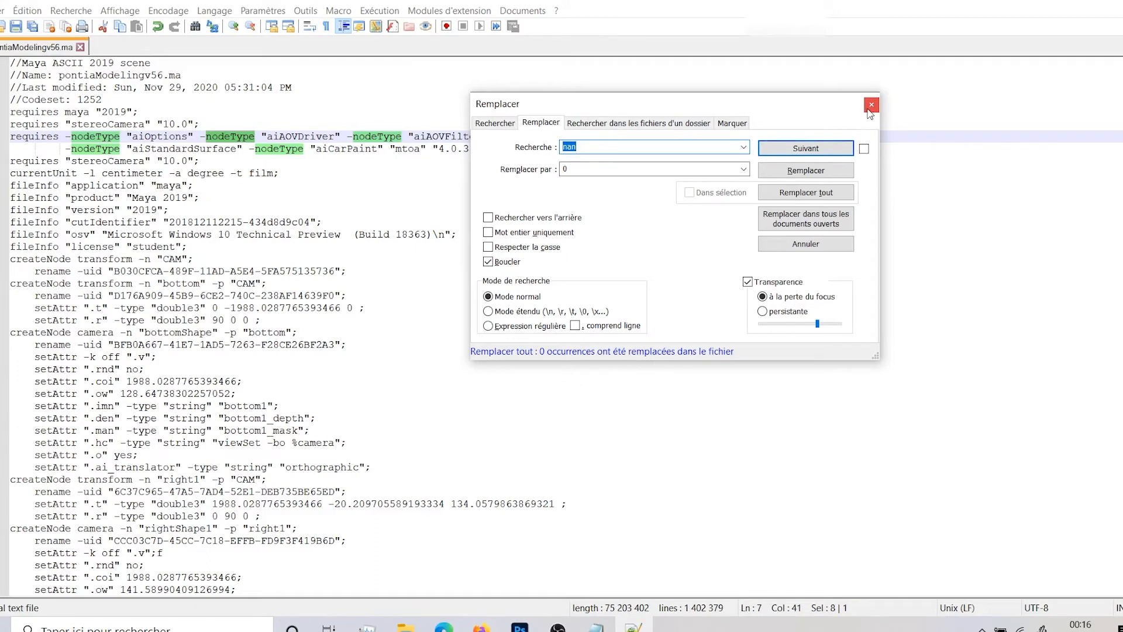
Step: Close the Replace window and select the edited pontiaModelingv56.ma scene file
click(870, 104)
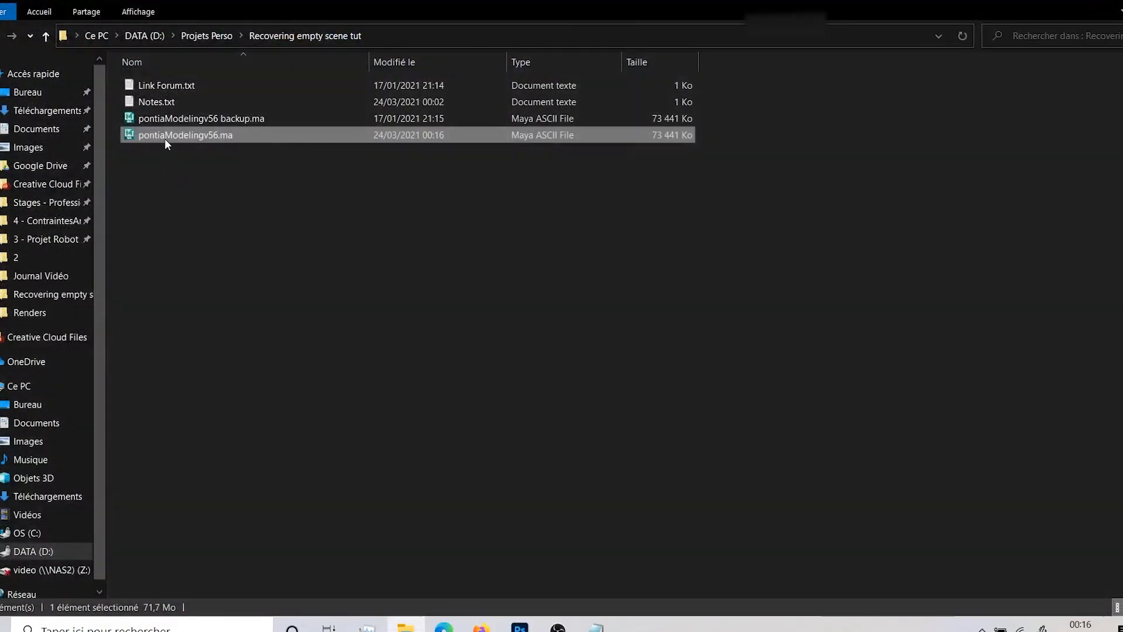
click(176, 160)
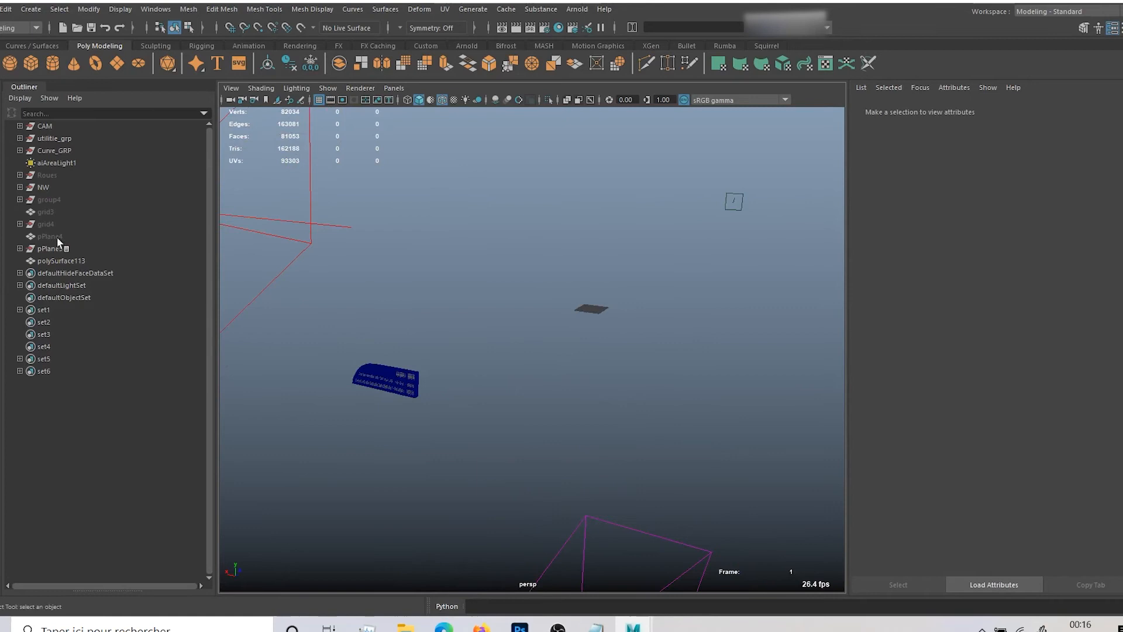
Step: Select the greyed-out items and the hidden Roues wheel group, then expand the NW group
click(50, 199)
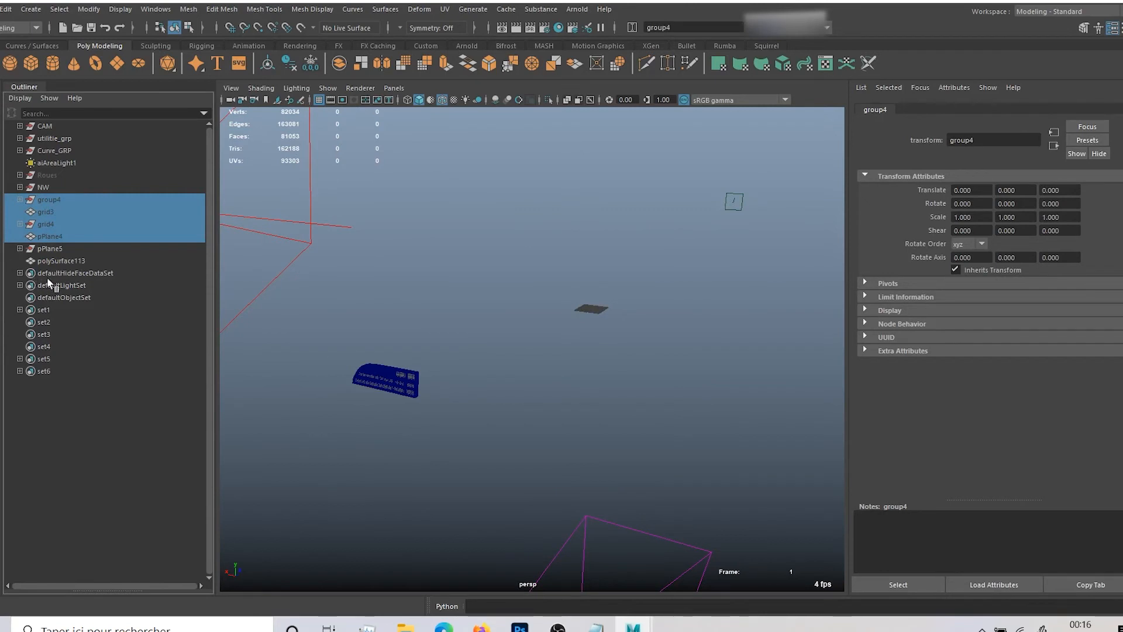
mouse_move(93, 274)
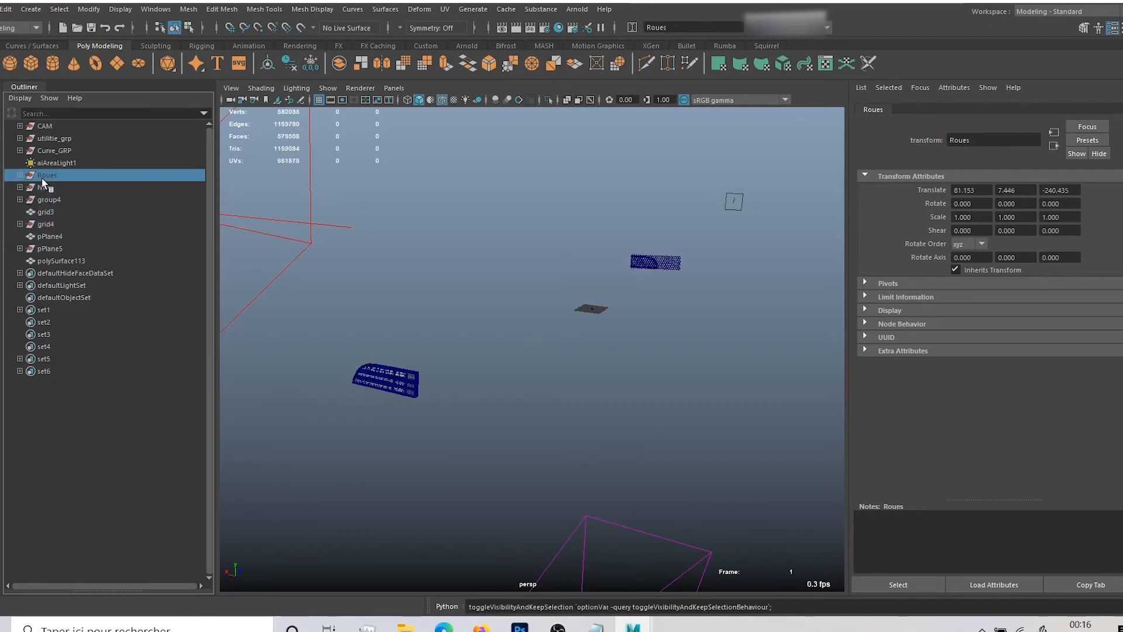
click(19, 176)
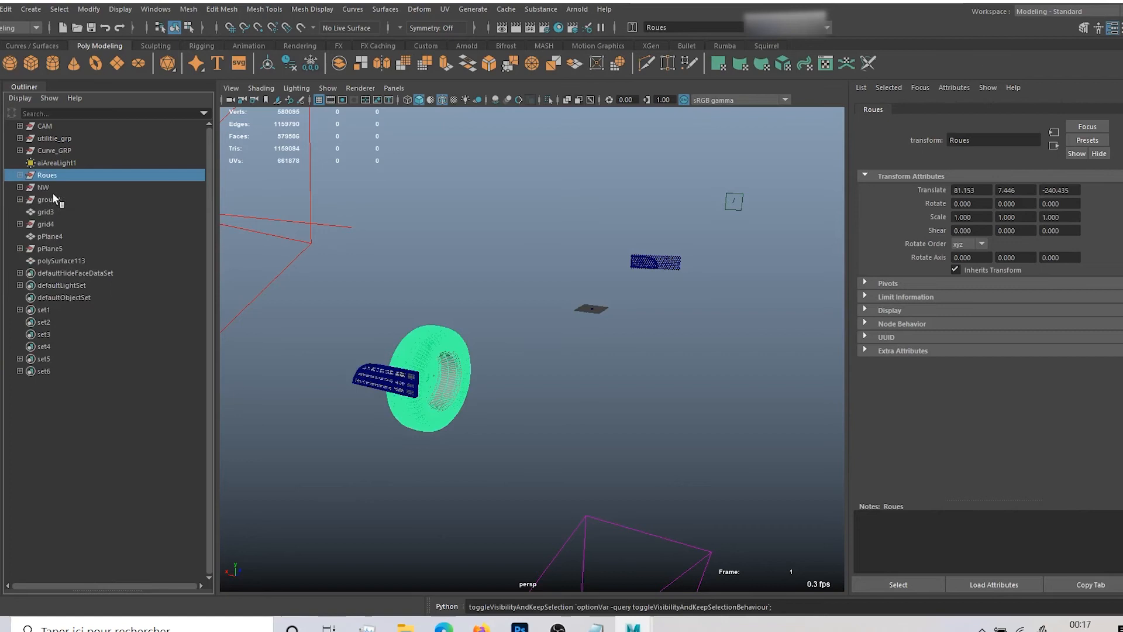
click(20, 187)
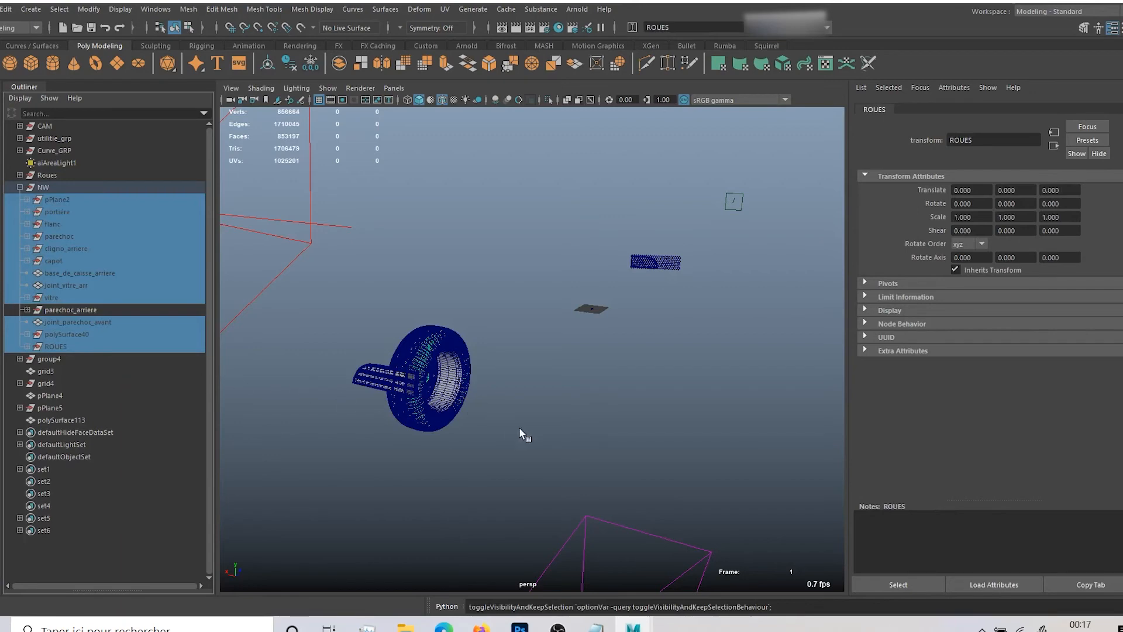
mouse_move(581, 428)
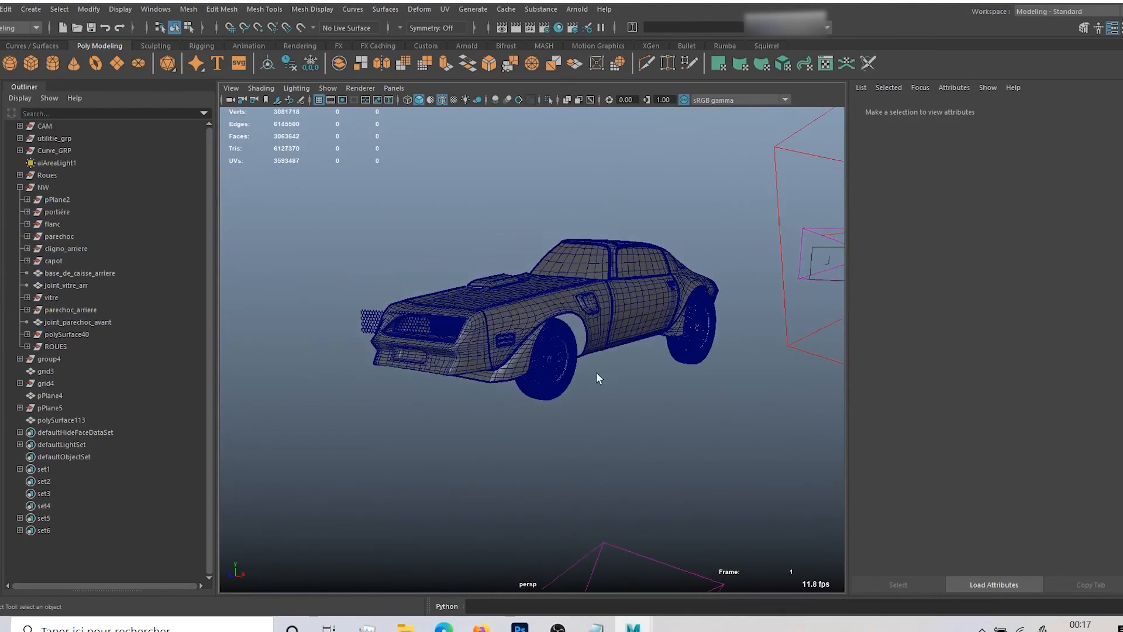
Step: Unhide the NW group parts and orbit around the restored car with its wheels
drag(597, 378, 493, 371)
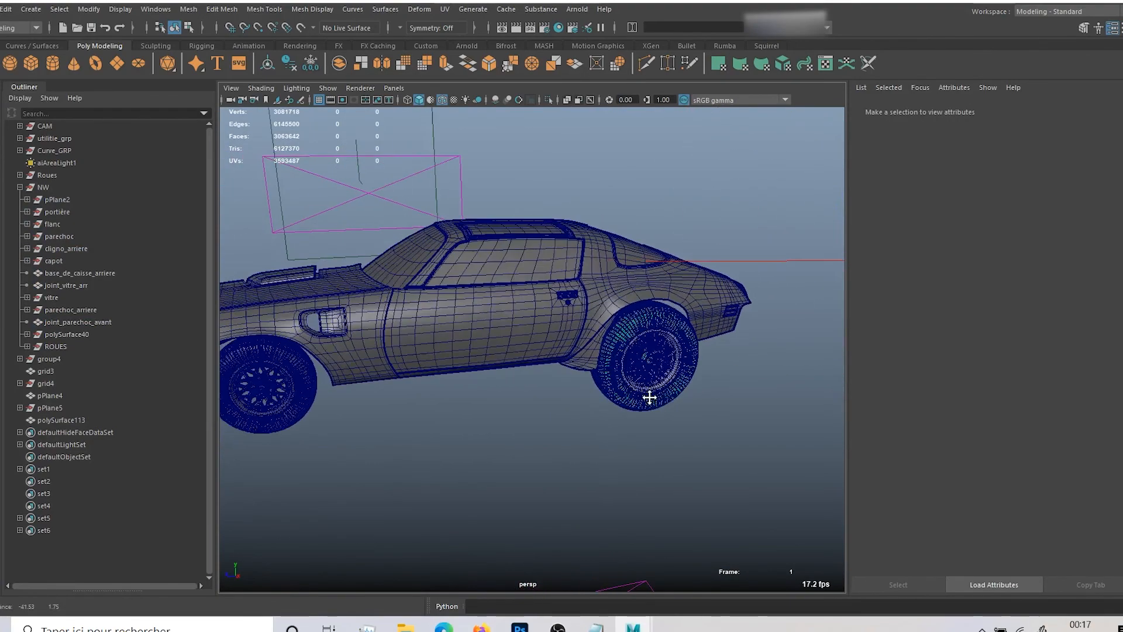
click(45, 125)
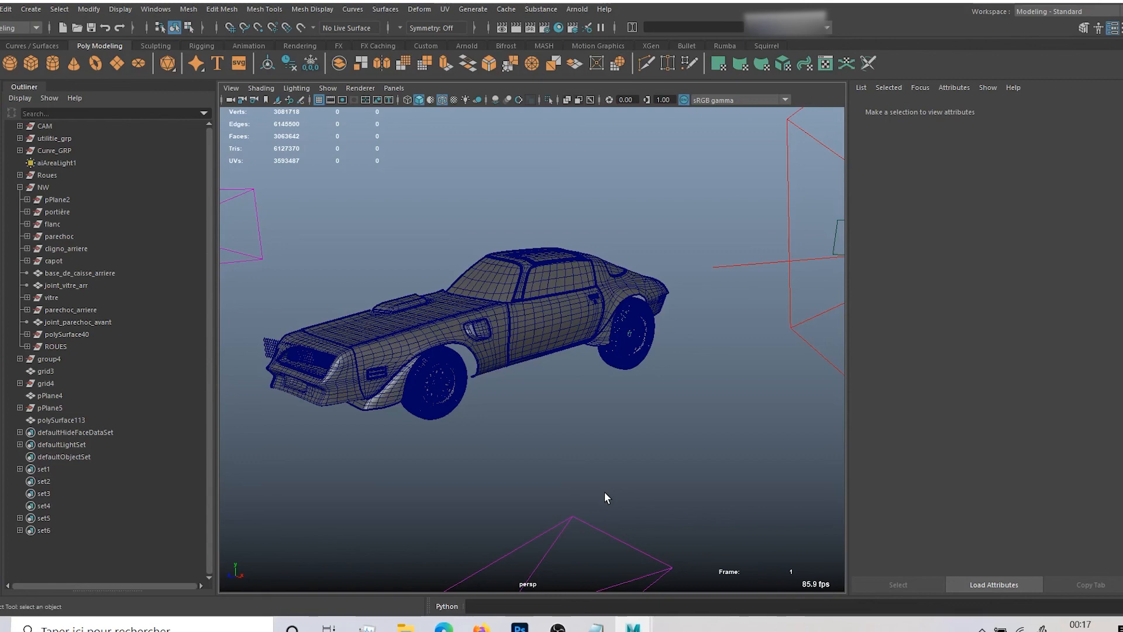
mouse_move(611, 539)
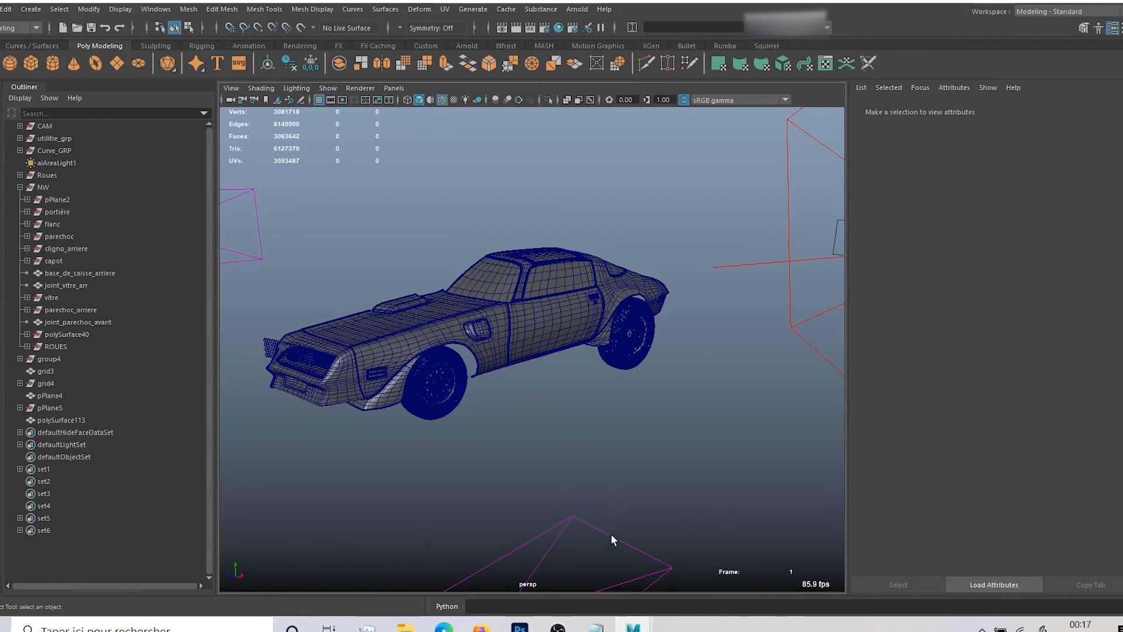